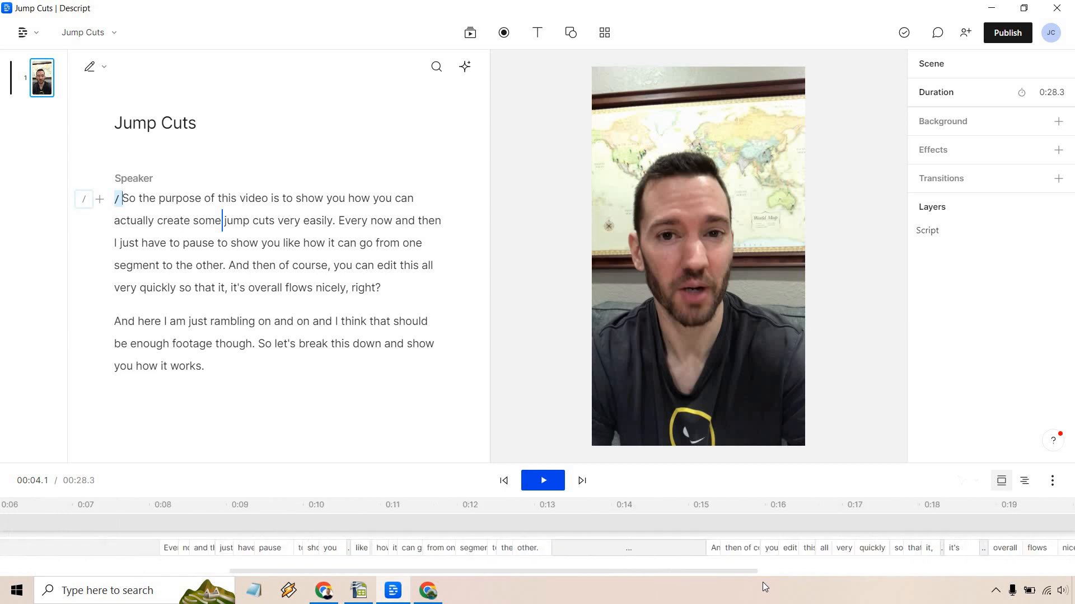
# Step: Review the original 0:28.3 clip by playing it back
pyautogui.hscroll(3)
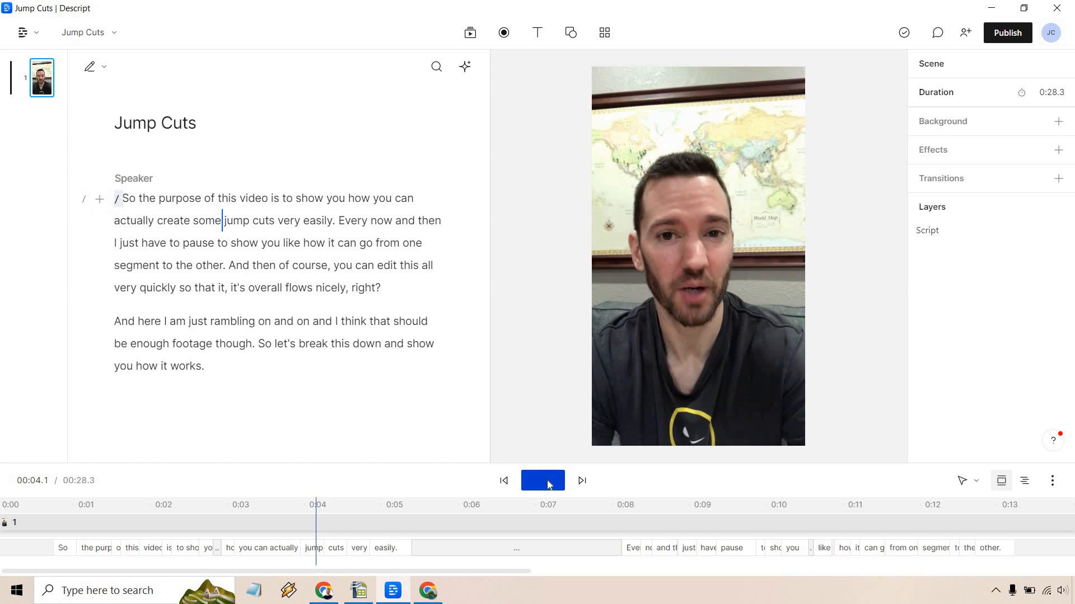
pyautogui.click(543, 481)
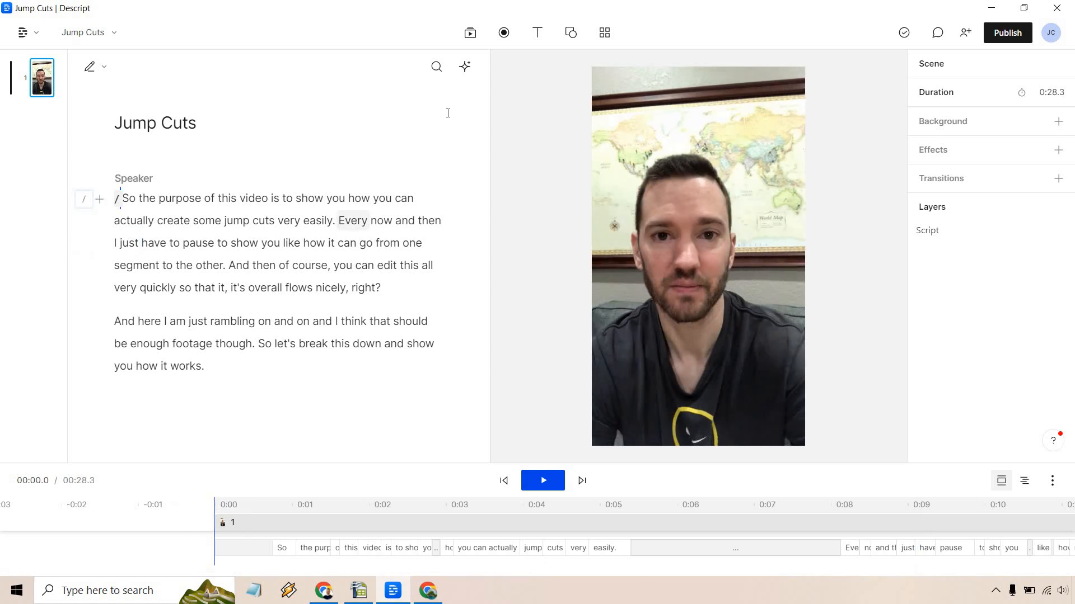
pyautogui.moveTo(463, 67)
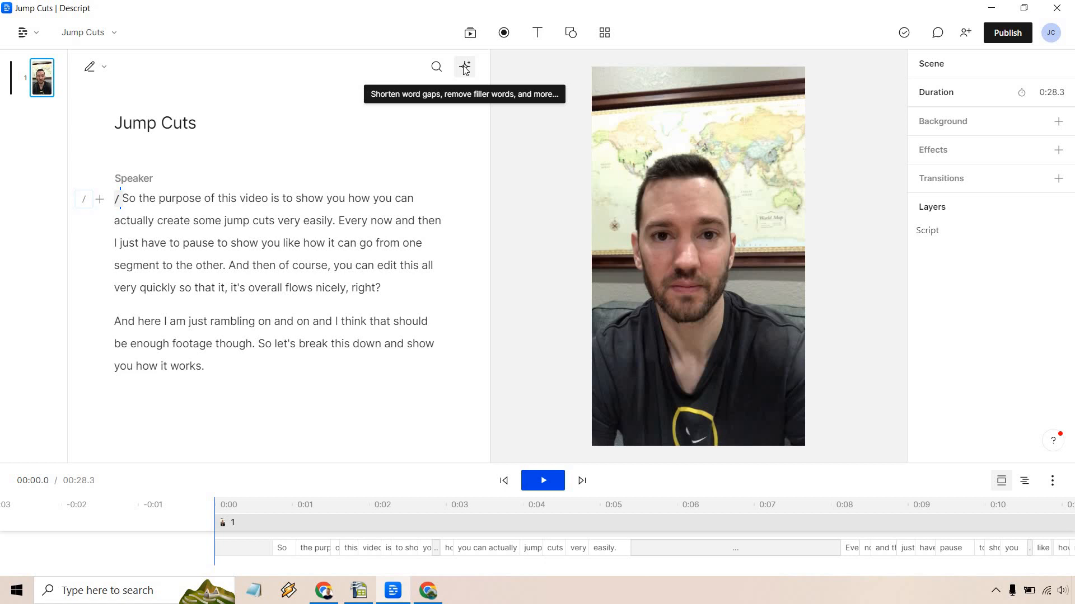
# Step: Shorten word gaps of 1 second or more to 0.5 sec and apply to all three
pyautogui.click(464, 67)
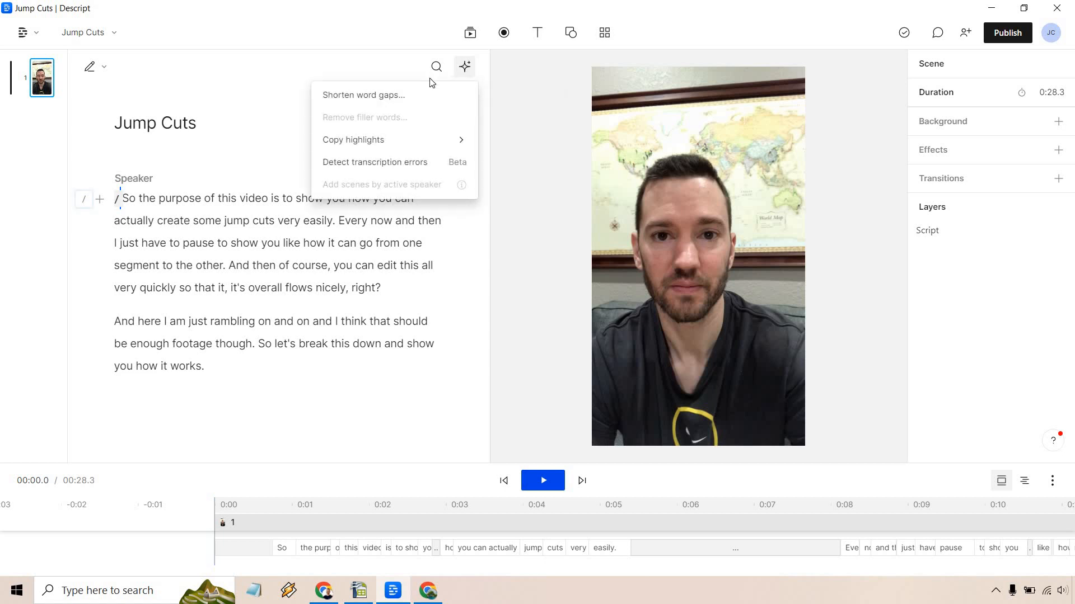
pyautogui.moveTo(414, 96)
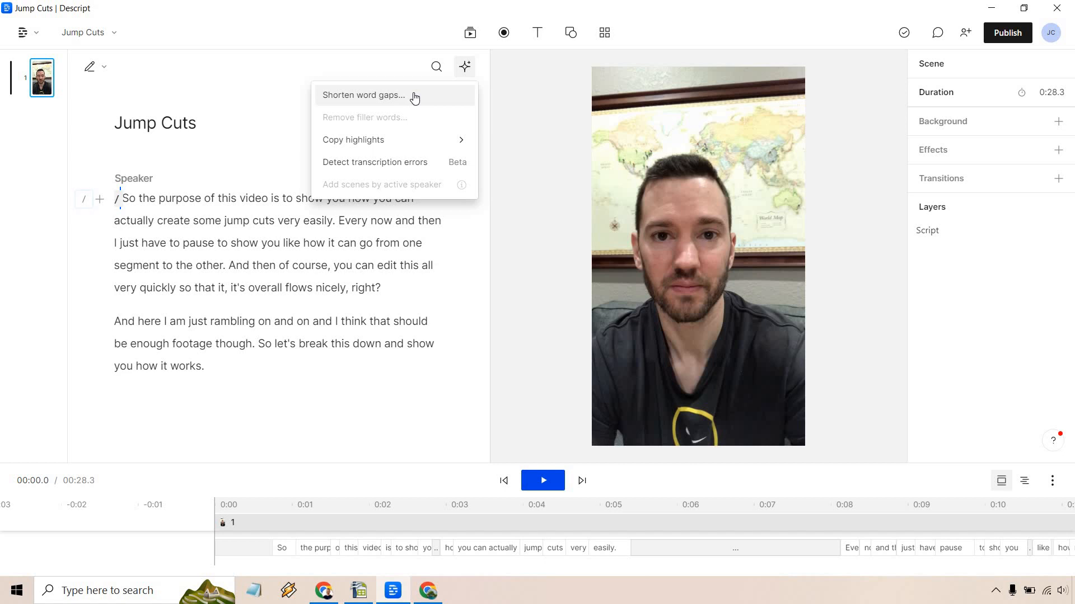
pyautogui.click(363, 94)
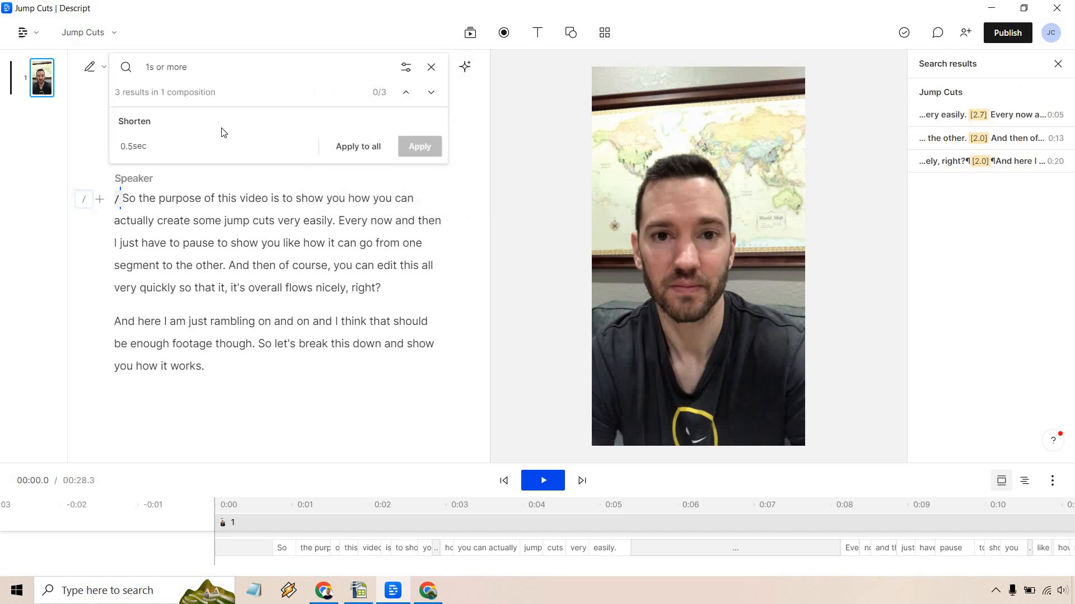
pyautogui.click(168, 146)
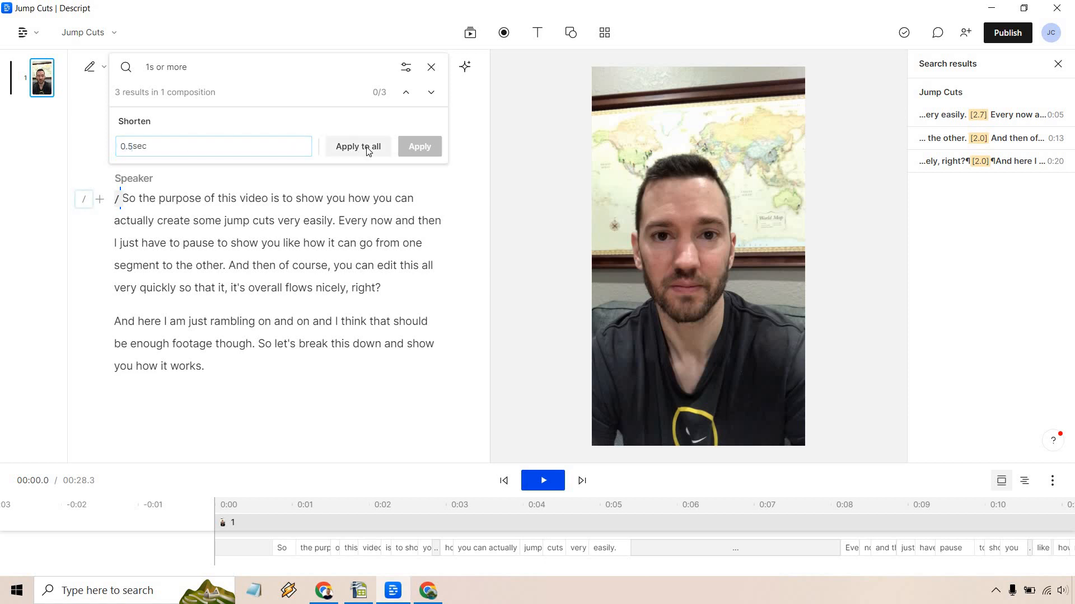
pyautogui.click(358, 146)
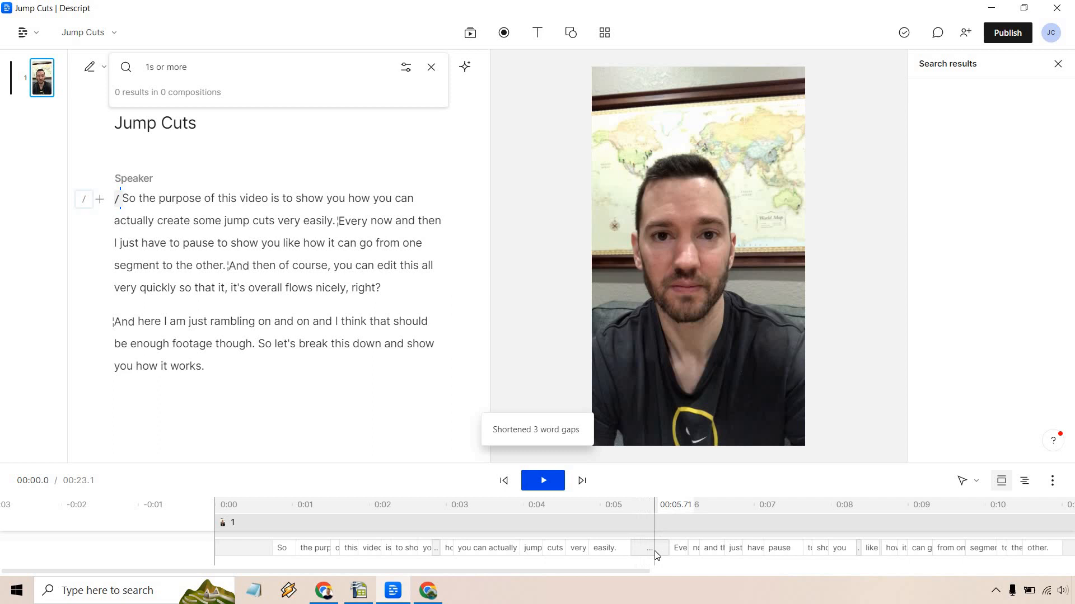
# Step: Redo the shortening with word gaps set to 0.25 sec, applied to all three pauses
pyautogui.click(431, 67)
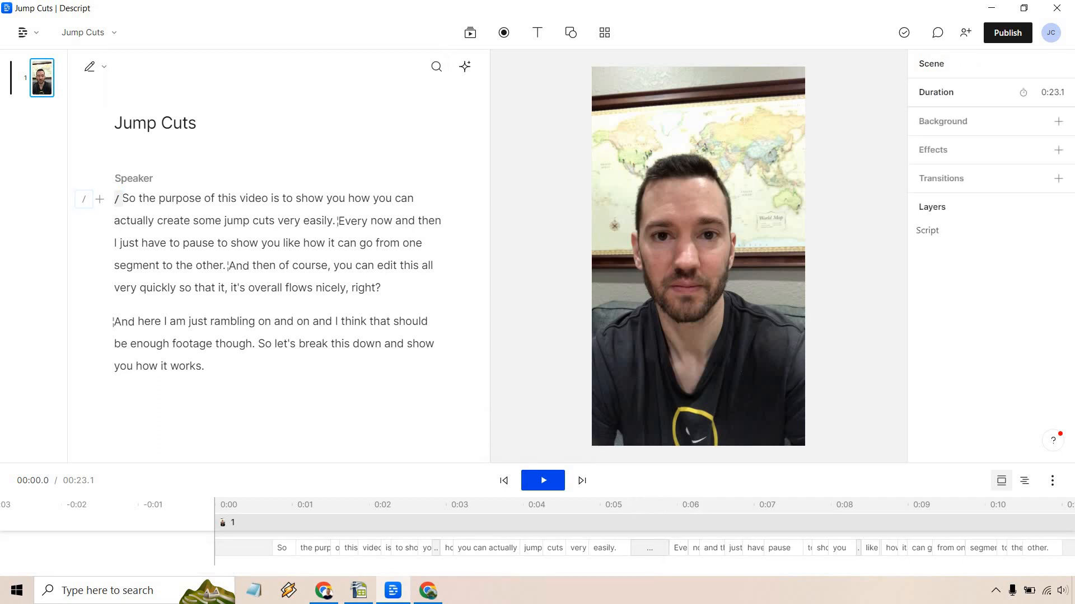
pyautogui.click(465, 67)
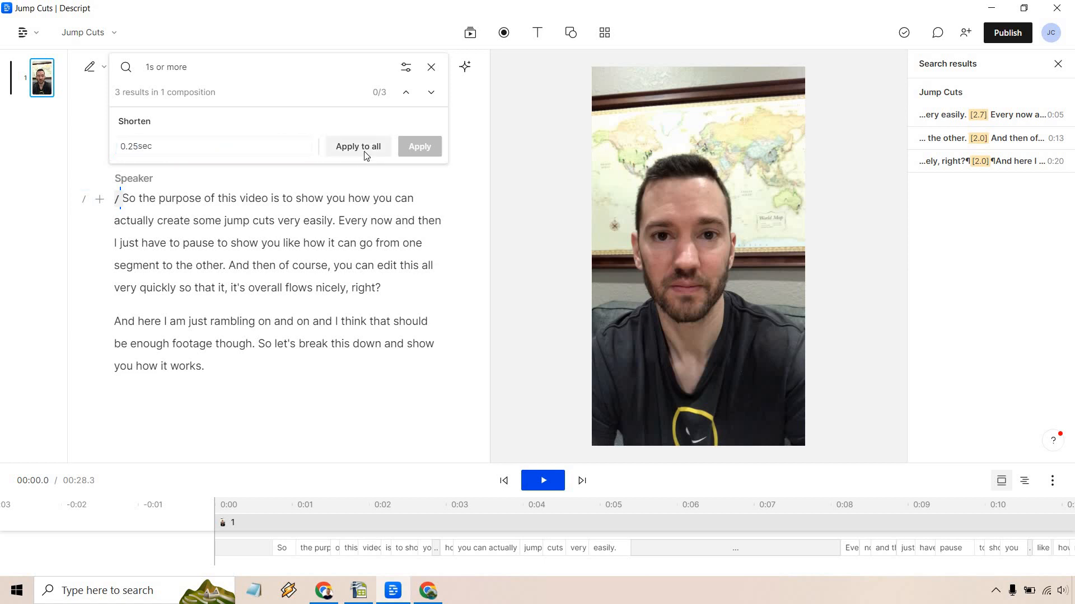
pyautogui.click(358, 145)
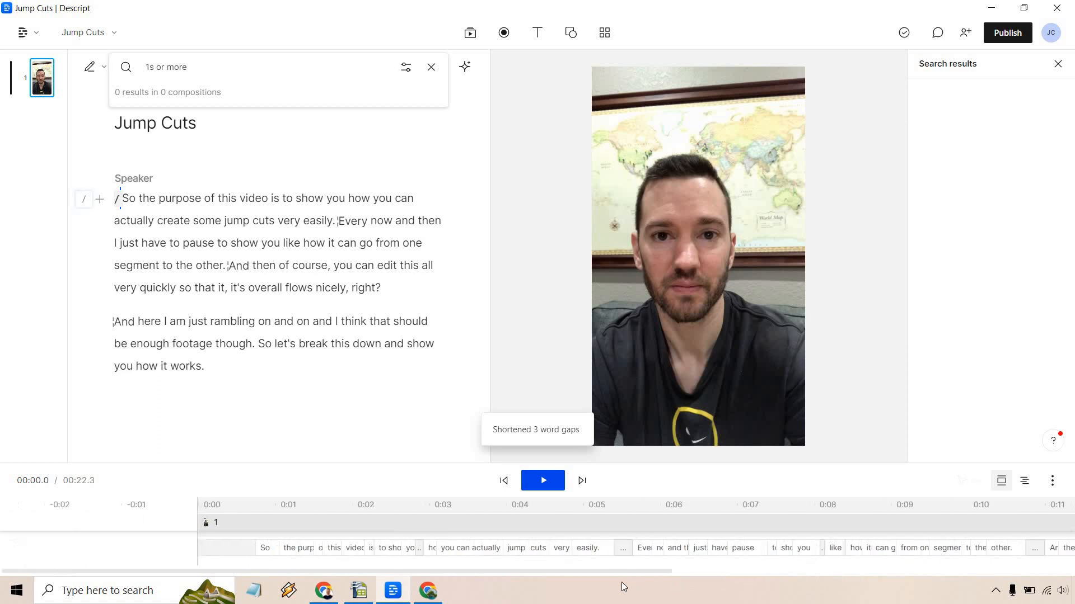
# Step: Dismiss the search results and preview the tightened 0:22.3 video for about twelve seconds
pyautogui.click(431, 67)
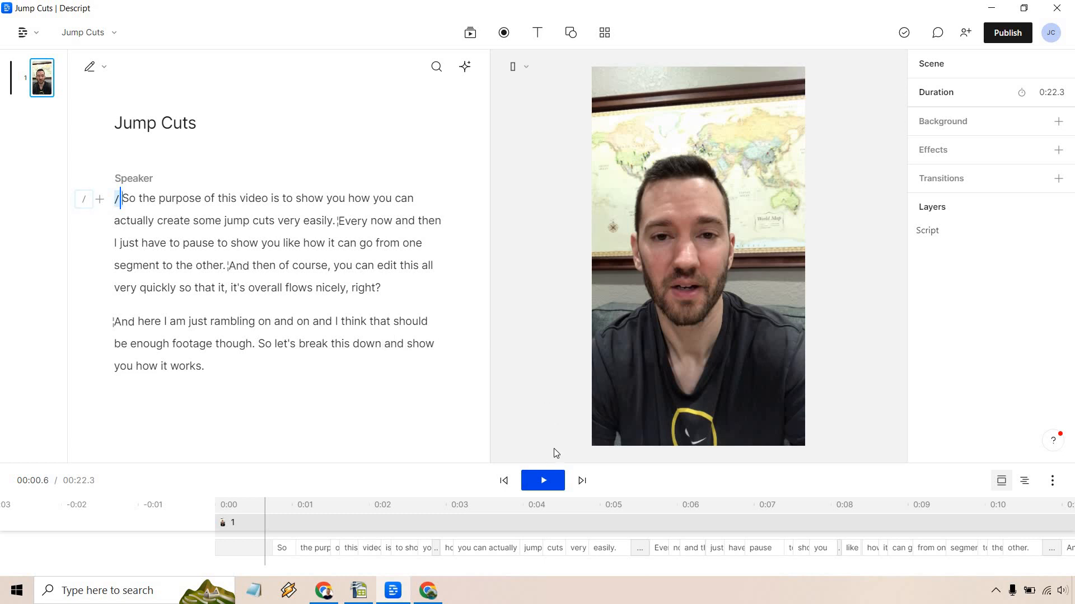
pyautogui.click(543, 480)
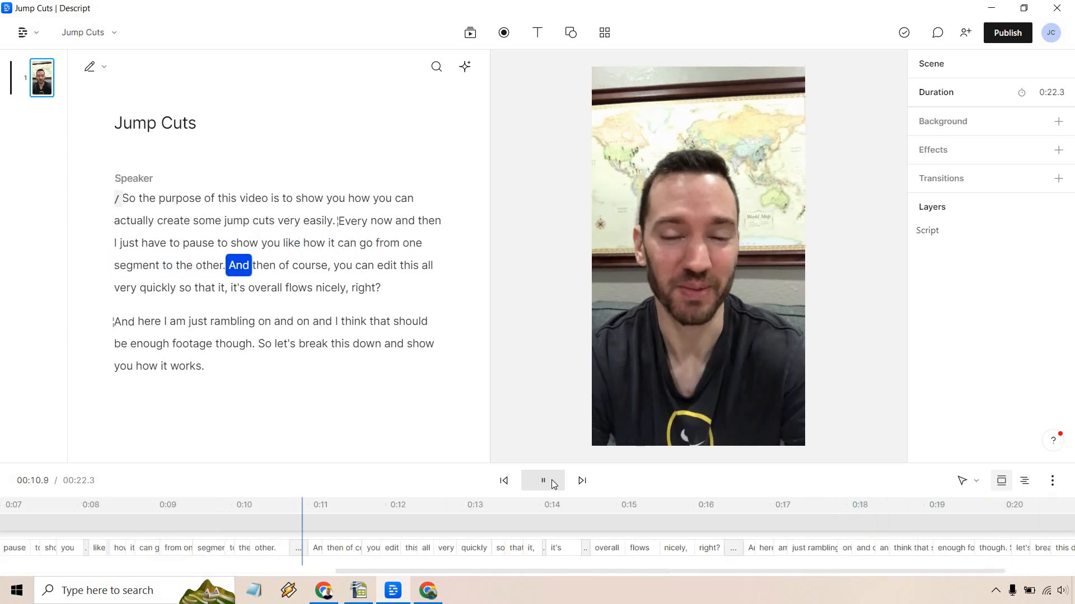
pyautogui.click(543, 481)
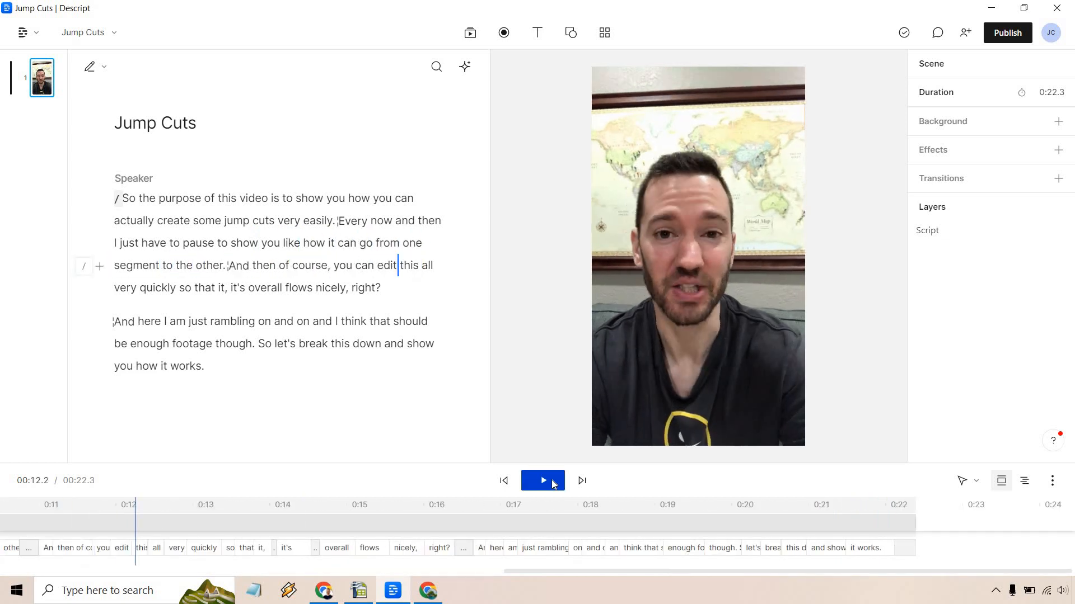